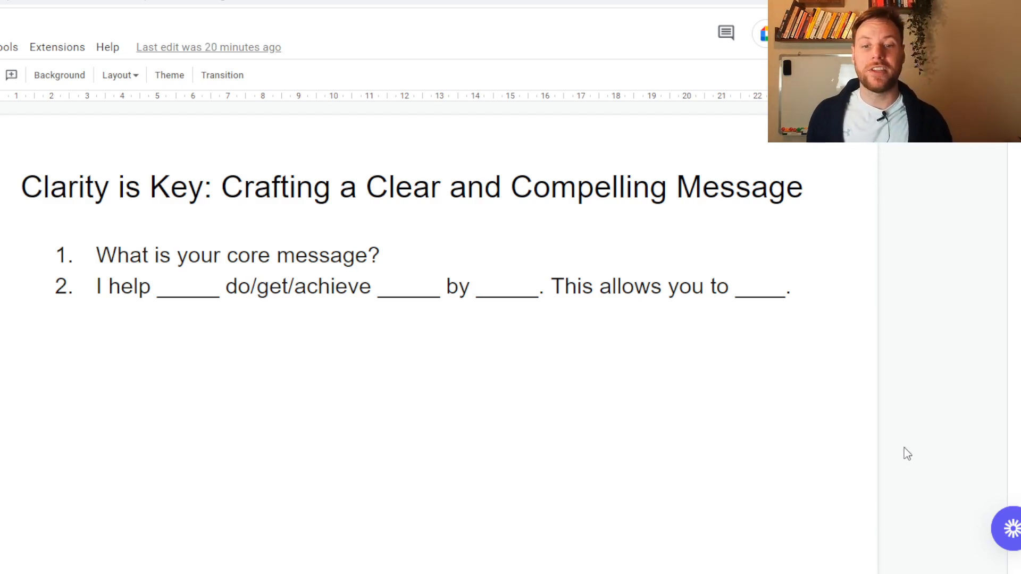
pyautogui.moveTo(97, 286); pyautogui.dragTo(254, 286)
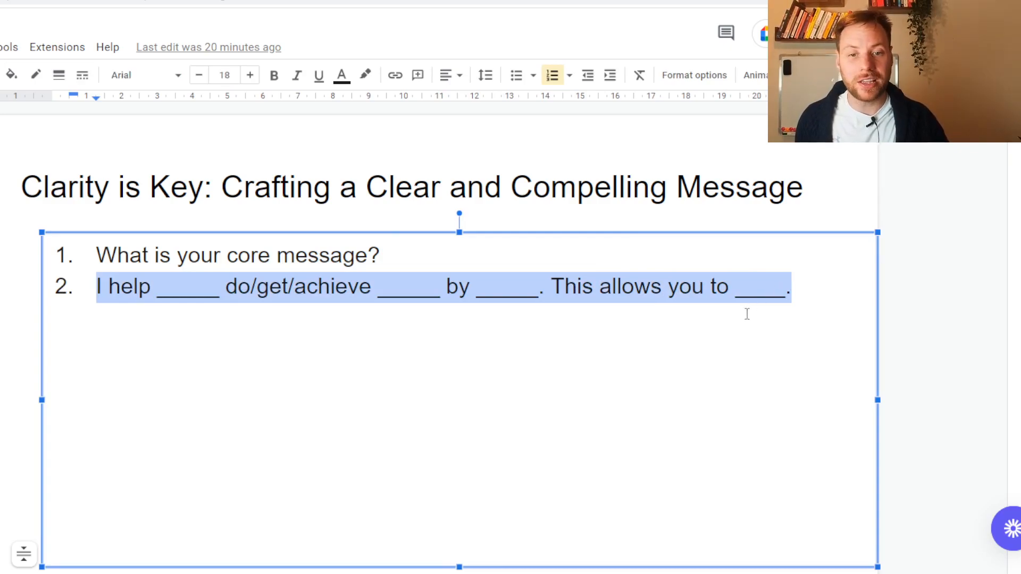
pyautogui.moveTo(698, 389)
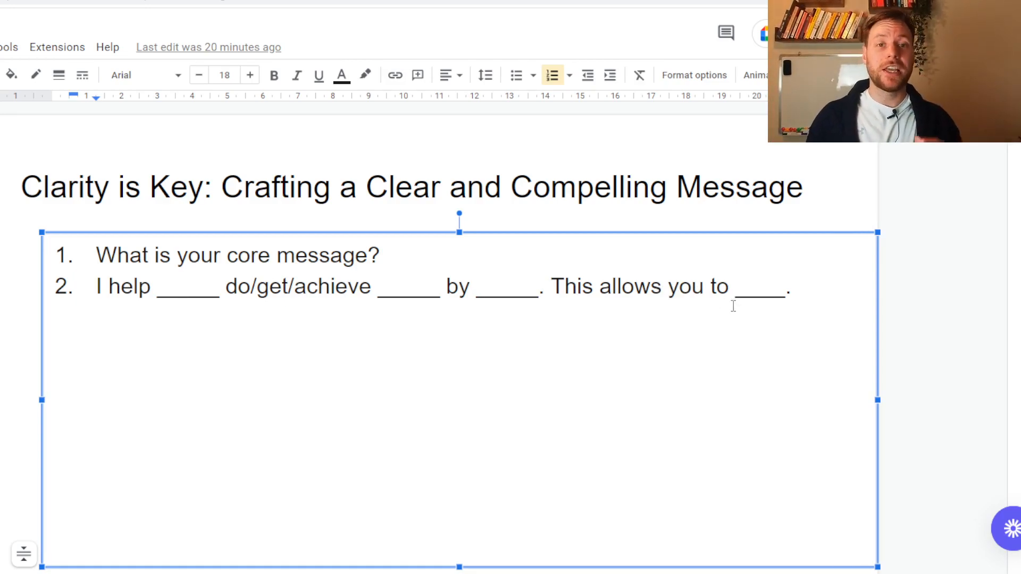
pyautogui.click(185, 286)
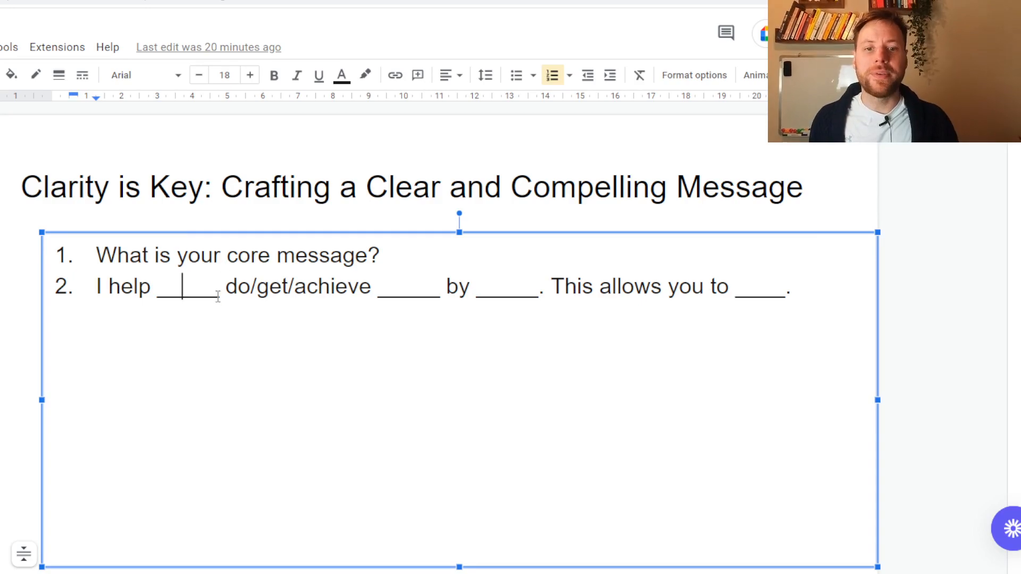
pyautogui.moveTo(427, 277)
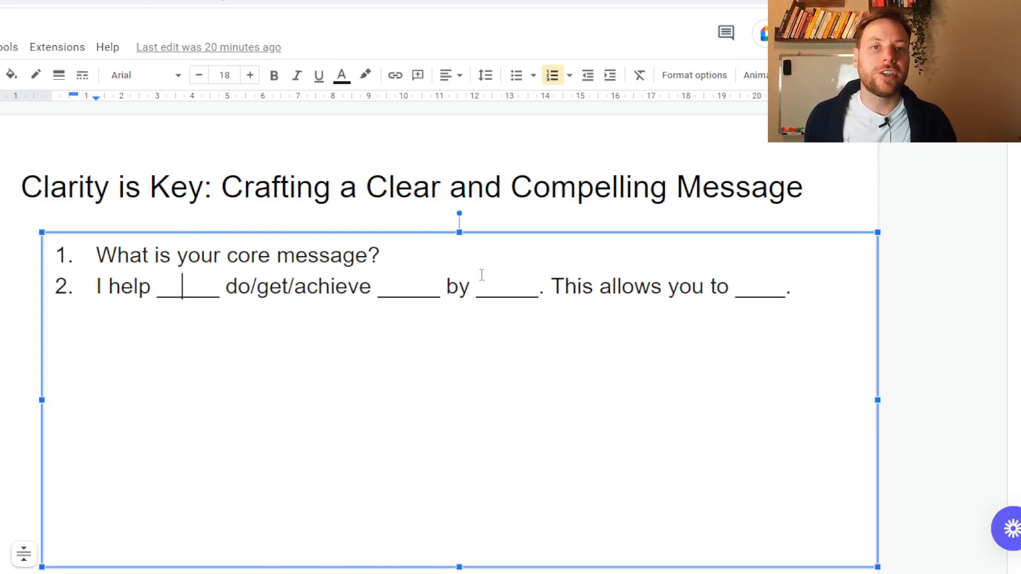
pyautogui.moveTo(758, 288)
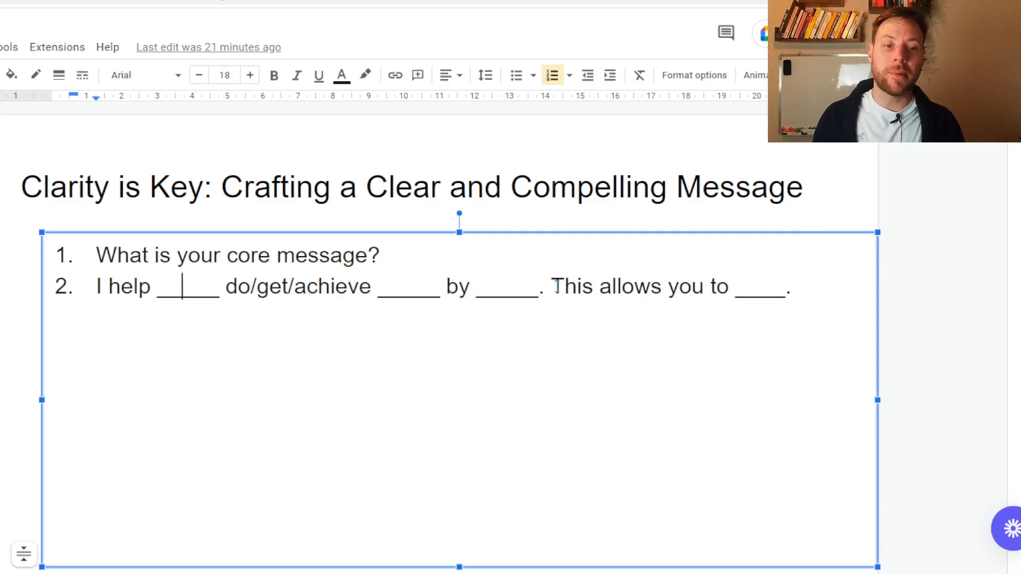
pyautogui.moveTo(553, 286); pyautogui.dragTo(785, 286)
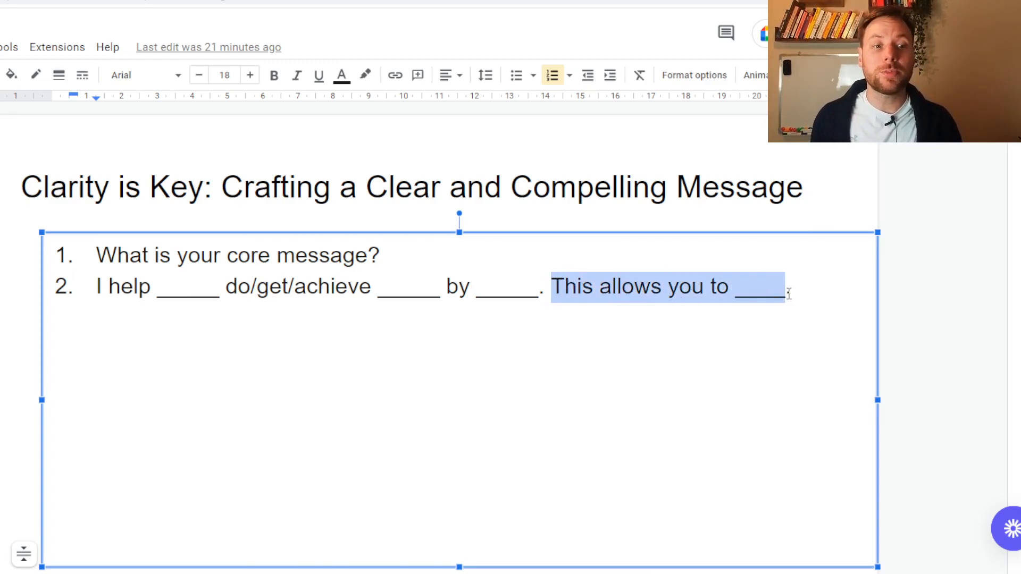
pyautogui.click(800, 286)
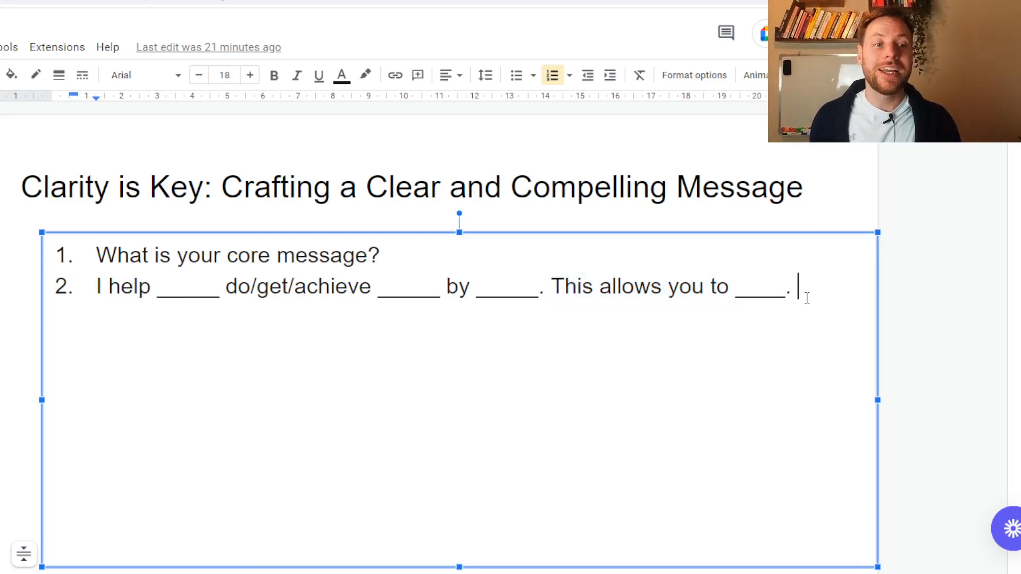